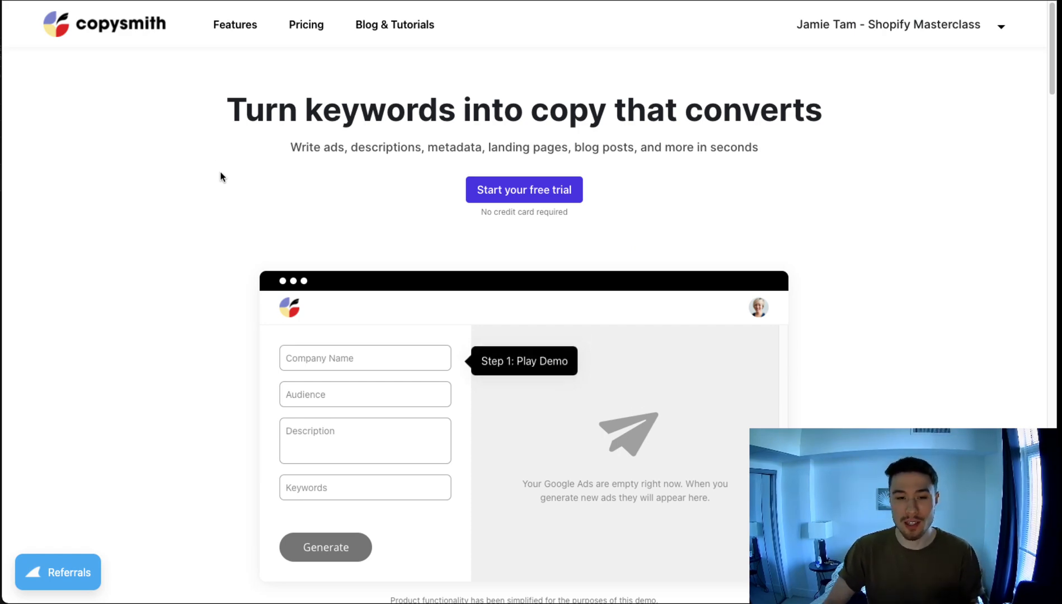
- Scroll the Copysmith page while logging in to reach the empty All Files dashboard
{"action": "scroll", "scroll_direction": "down", "scroll_amount": 3}
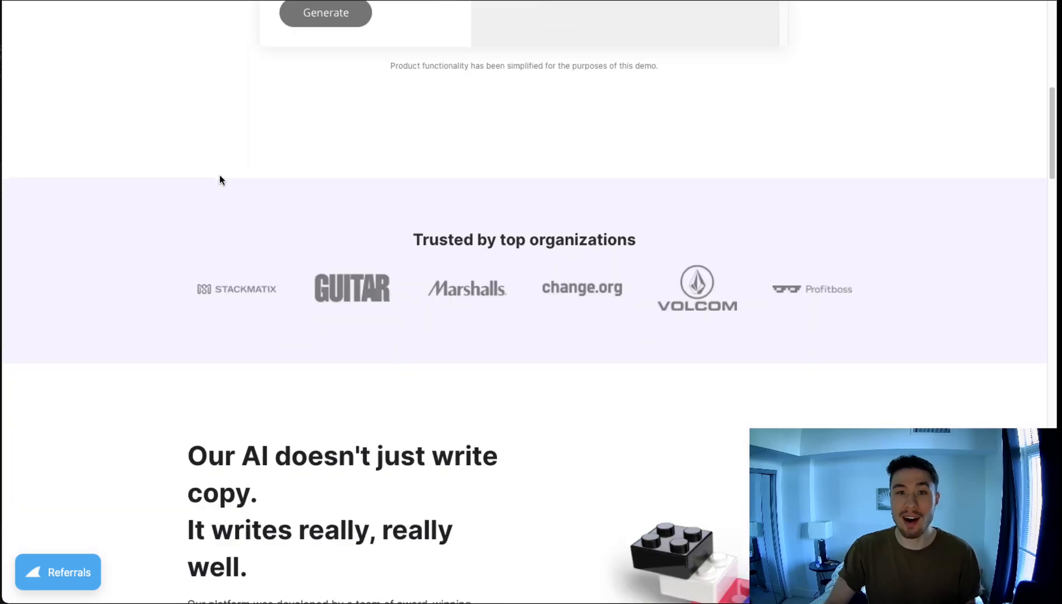
{"action": "scroll", "scroll_direction": "down", "scroll_amount": 3}
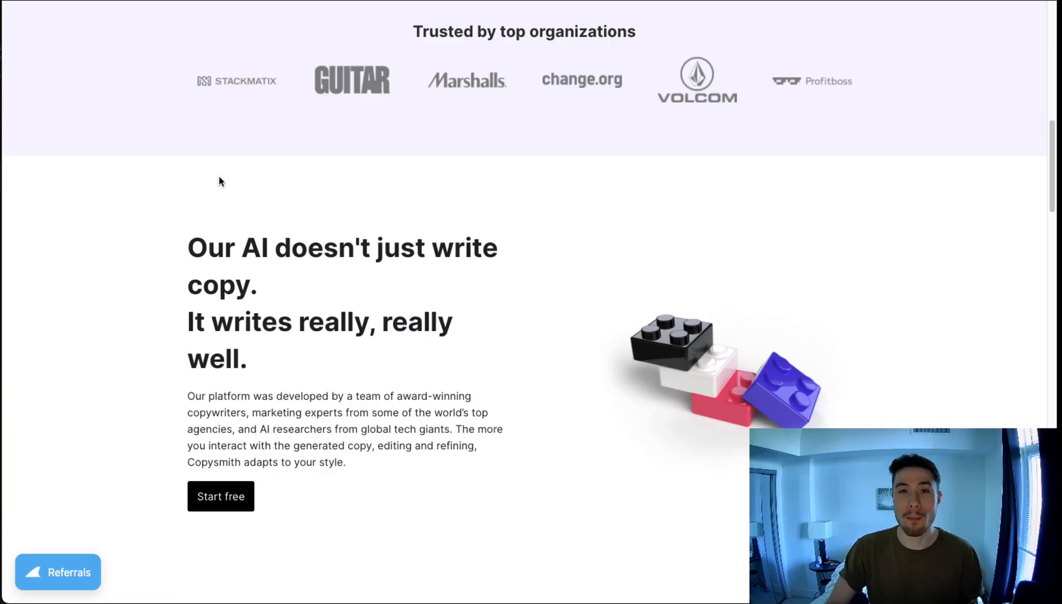
{"action": "scroll", "scroll_direction": "up", "scroll_amount": 3}
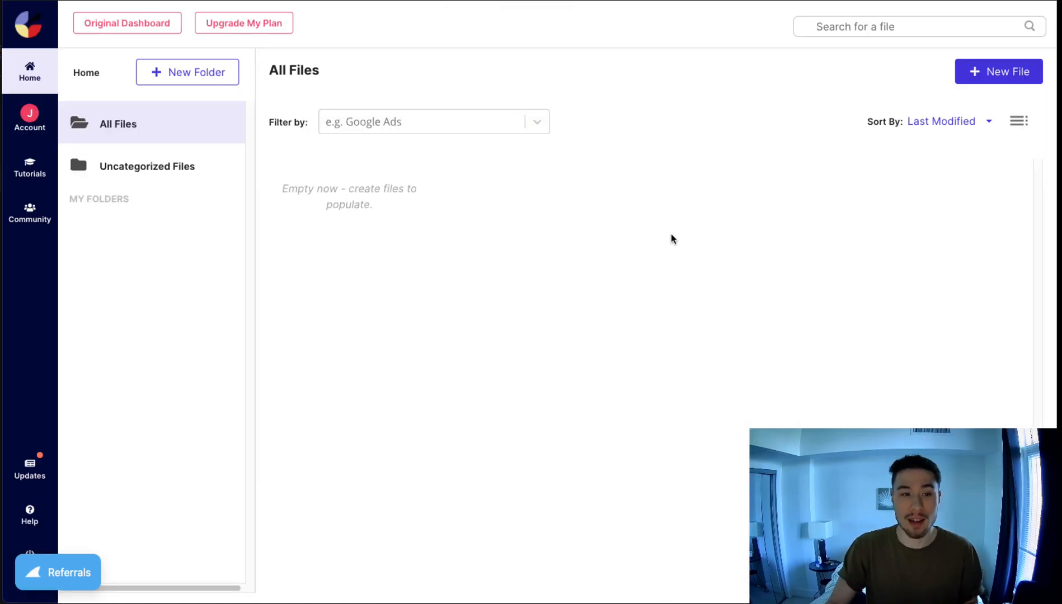
- Start a new file using the Product Description template
{"action": "left_click", "coordinate": [998, 72]}
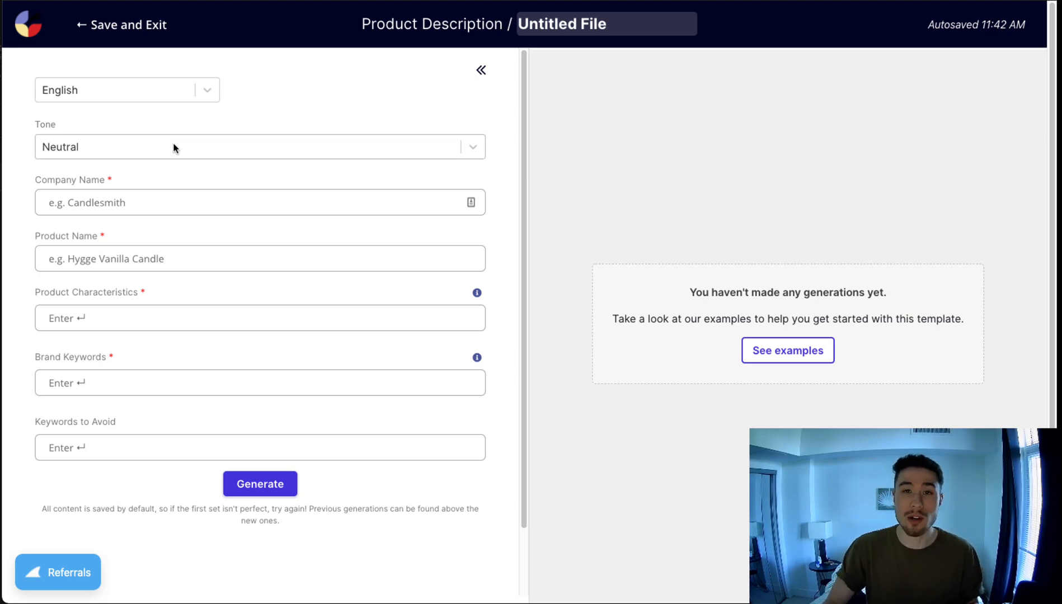
- Set the product description tone to Luxurious
{"action": "left_click", "coordinate": [260, 146]}
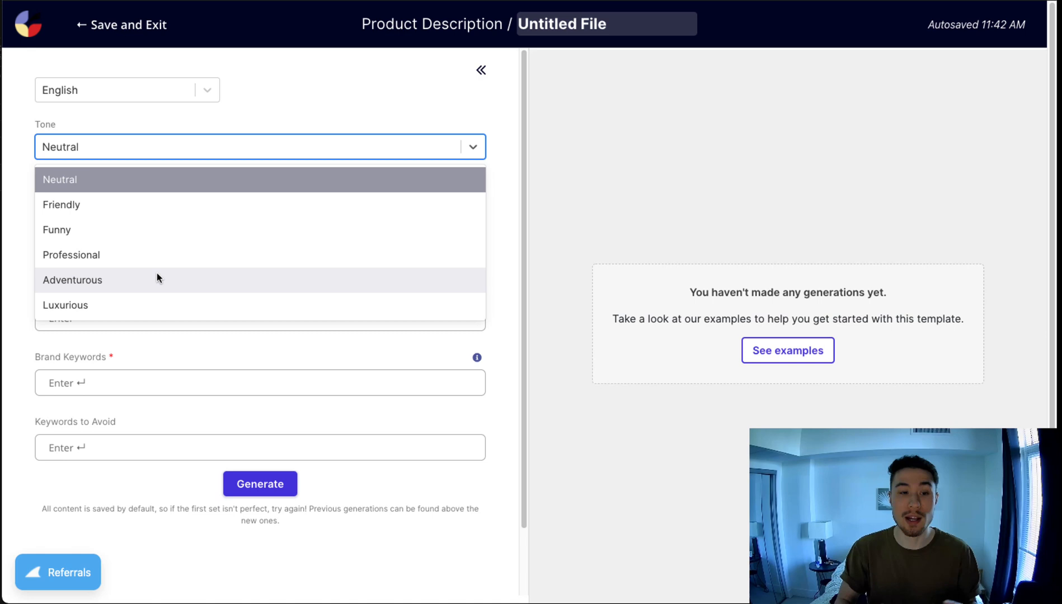
{"action": "left_click", "coordinate": [65, 305]}
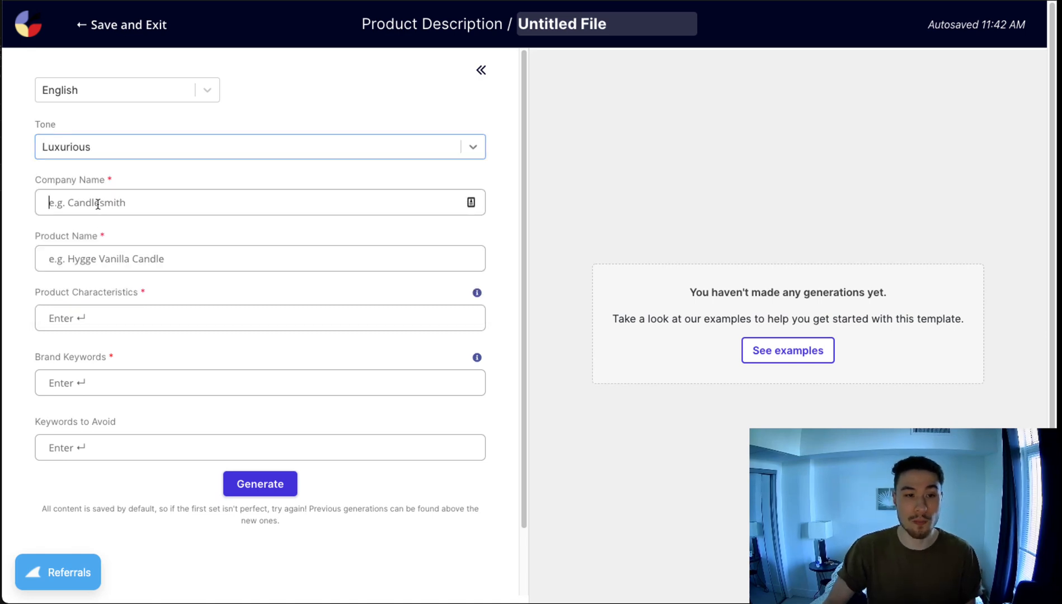
- Enter the company name 'Luxurious Backups', correcting the misspelling via the suggestion menu
{"action": "type", "text": "L"}
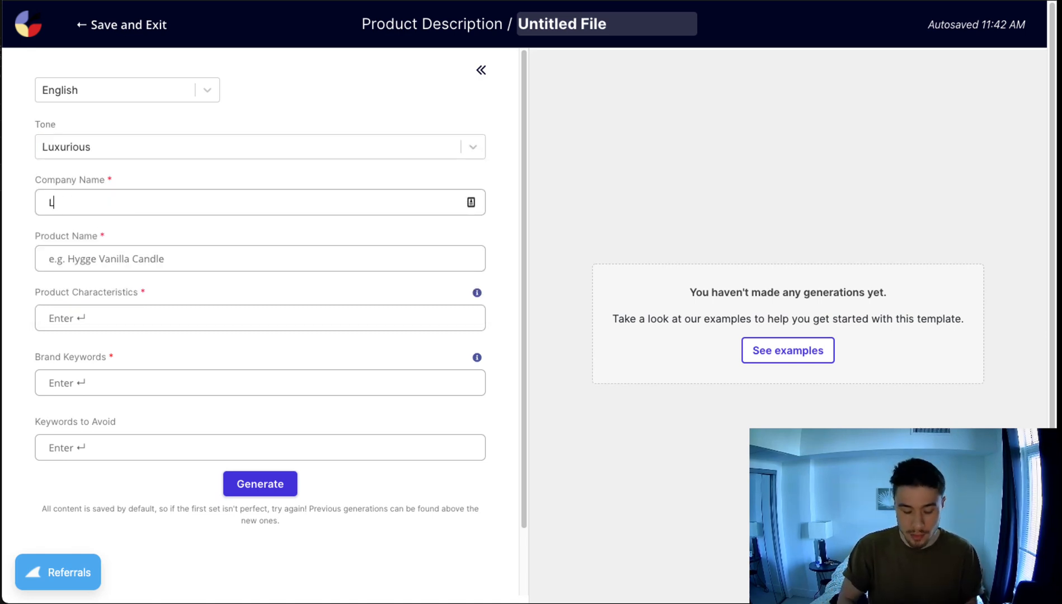
{"action": "type", "text": "uxrious"}
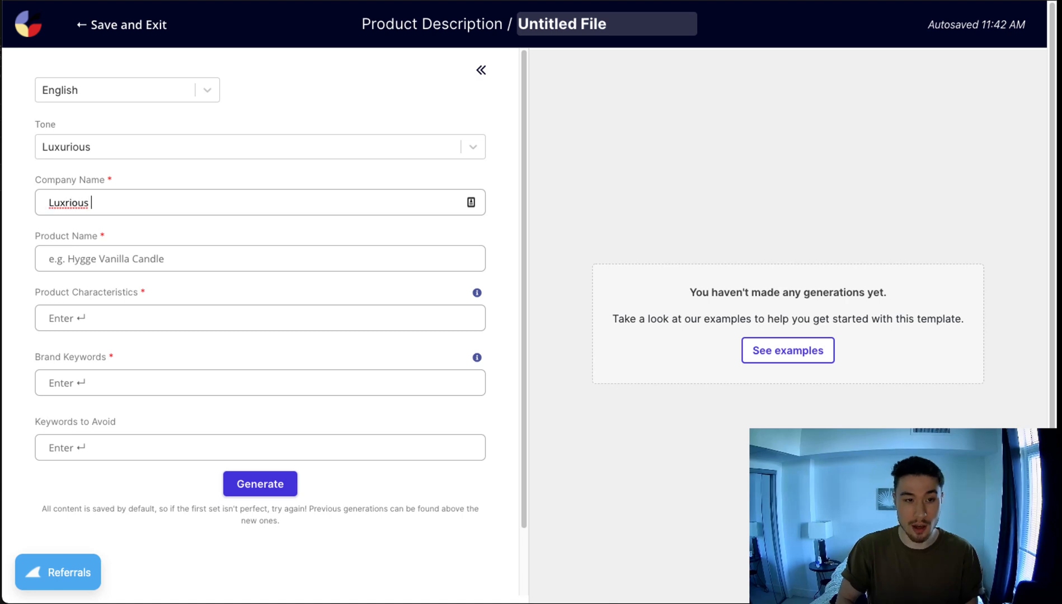
{"action": "type", "text": "Backups"}
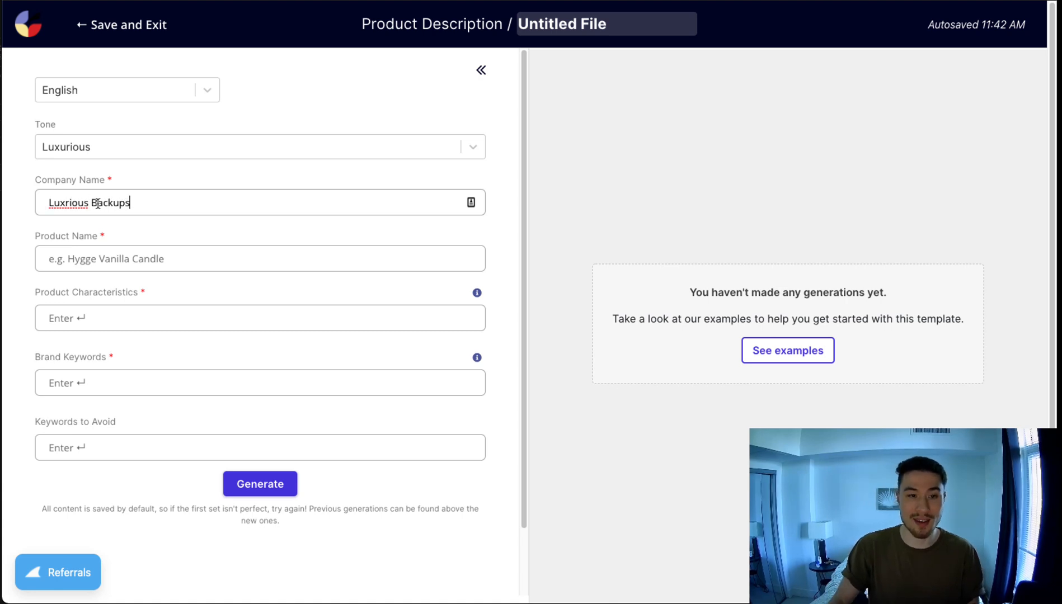
{"action": "right_click", "coordinate": [66, 203]}
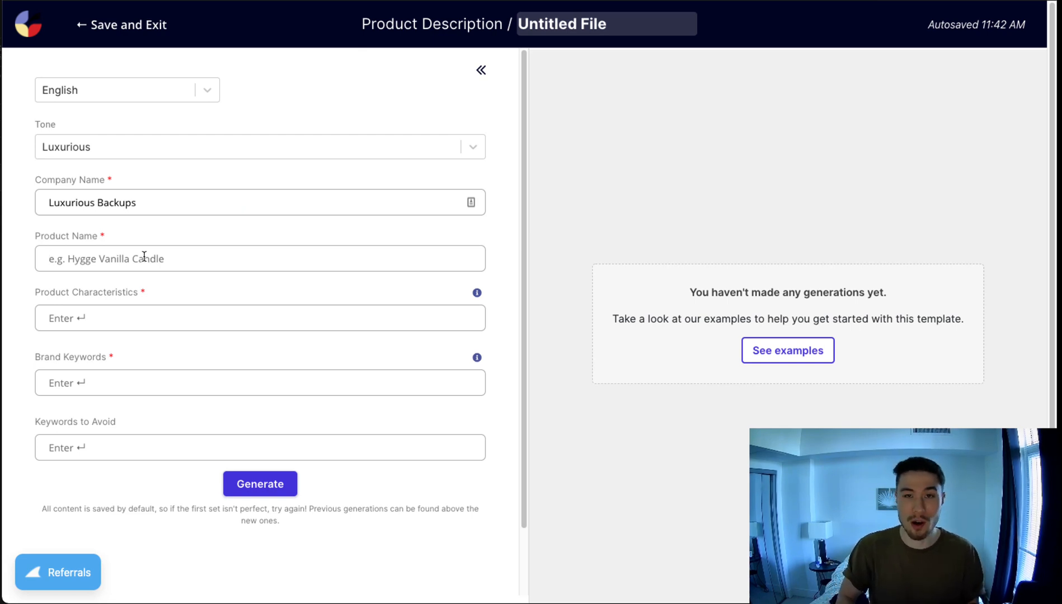
- Name the product 'White Leather Backup 20L' and add characteristics 20L, White and Leather
{"action": "type", "text": "White Bak"}
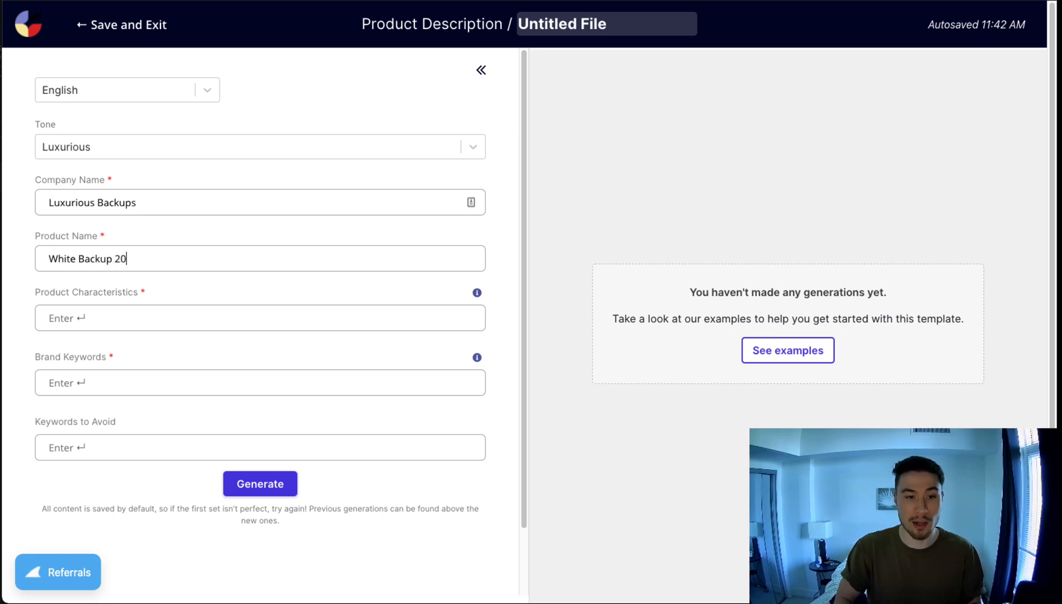
{"action": "type", "text": "L"}
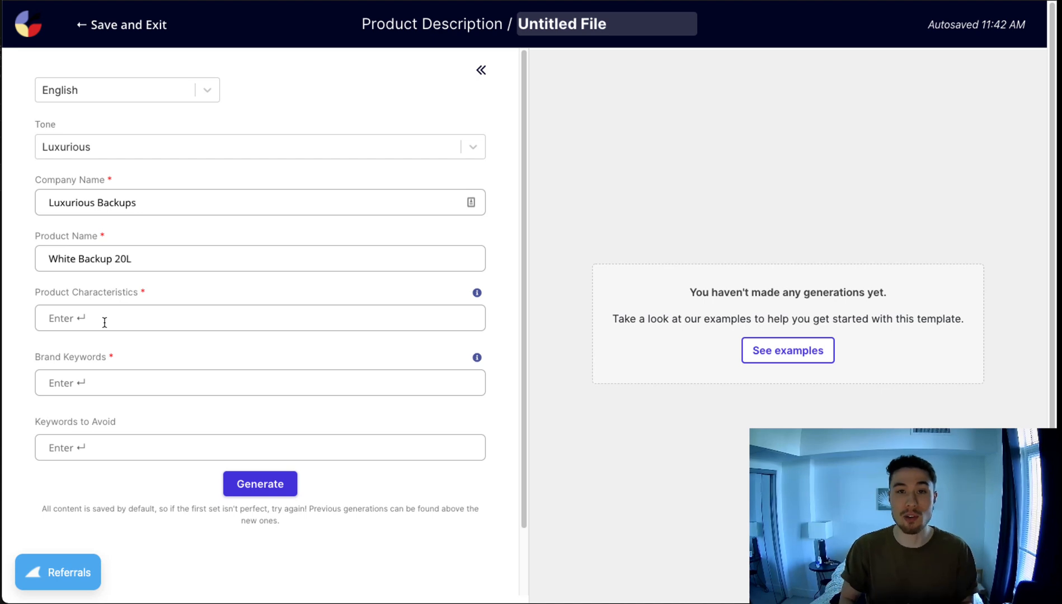
{"action": "type", "text": "20L"}
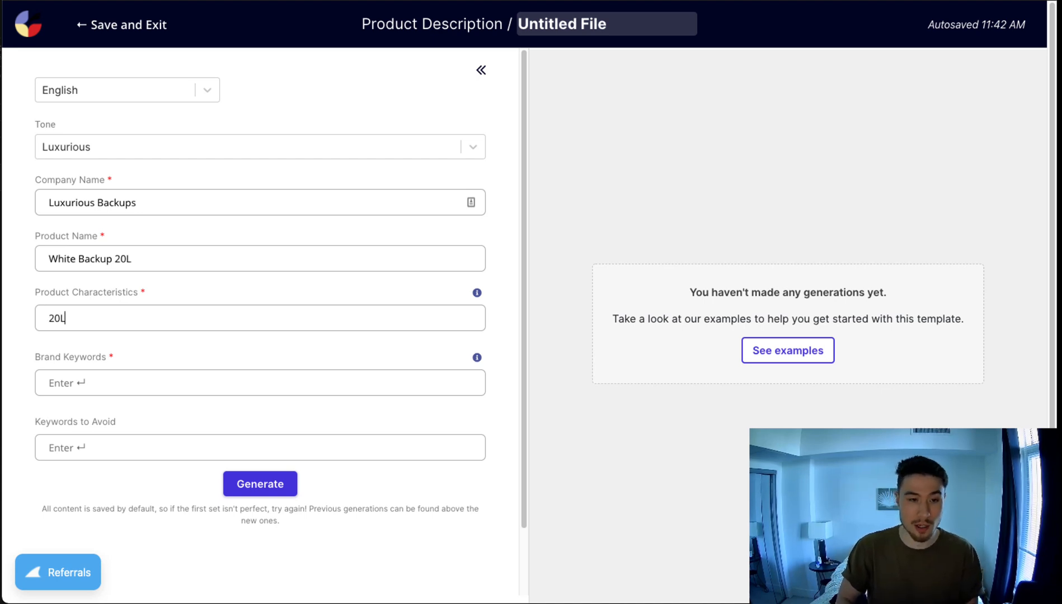
{"action": "key", "text": "Enter"}
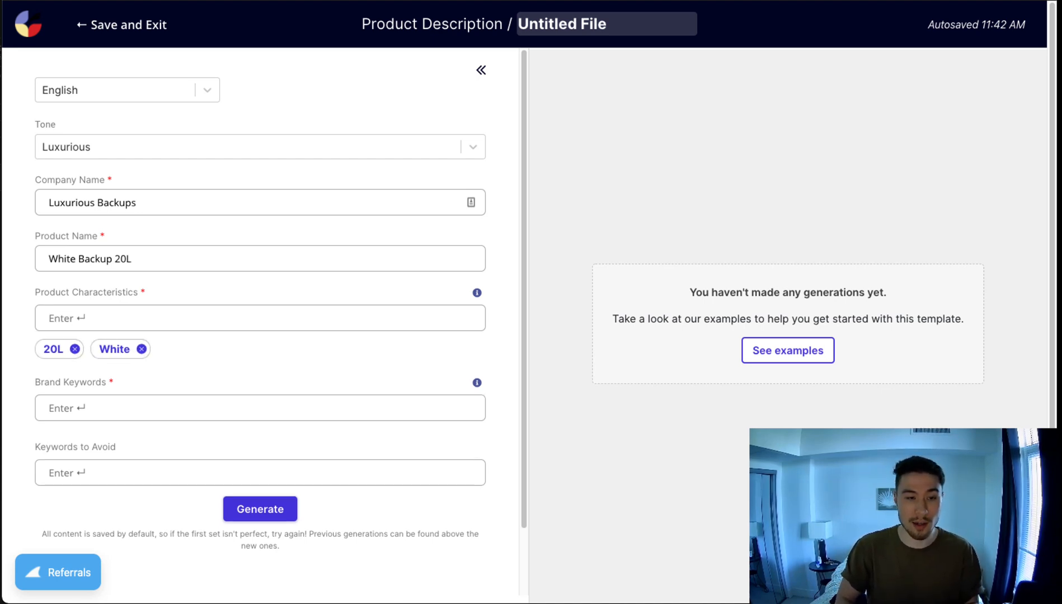
{"action": "type", "text": "Leather"}
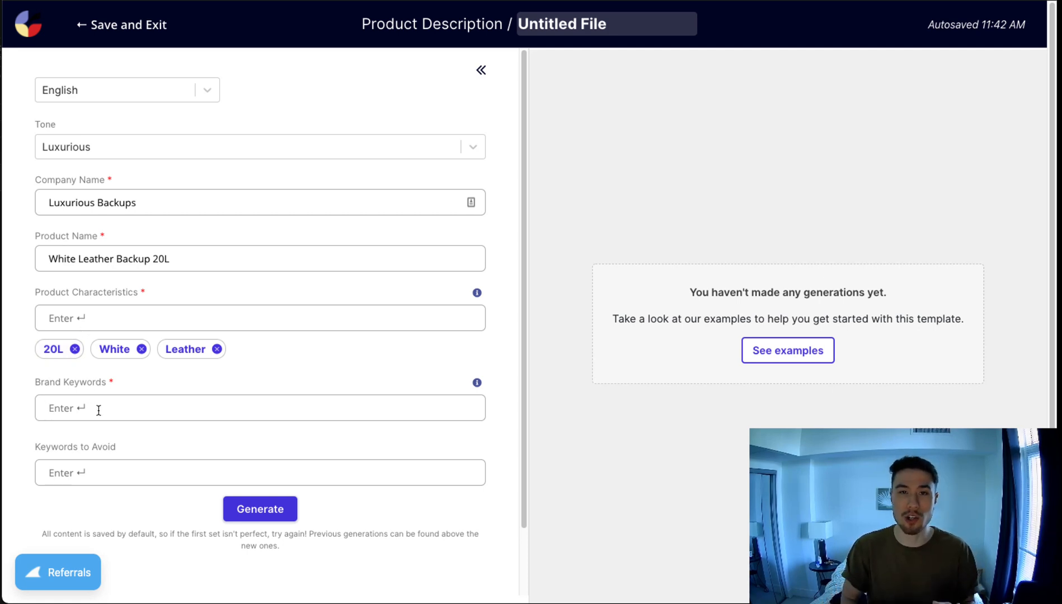
- Enter brand keywords Luxury, high quality, fashion, high end and avoid-words cheap, free, fake
{"action": "type", "text": "Luxiry"}
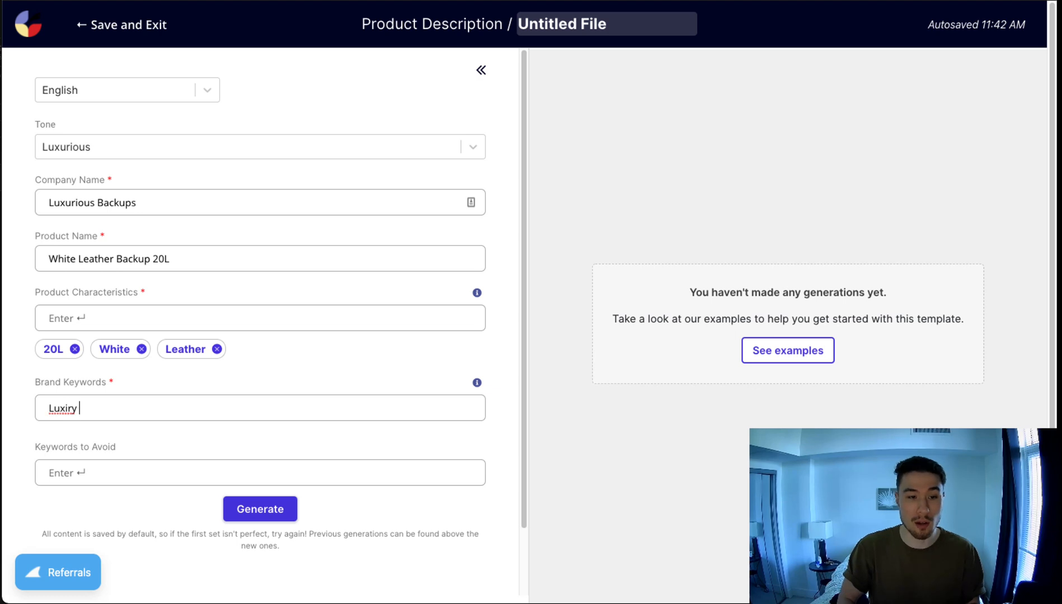
{"action": "type", "text": "Luxury"}
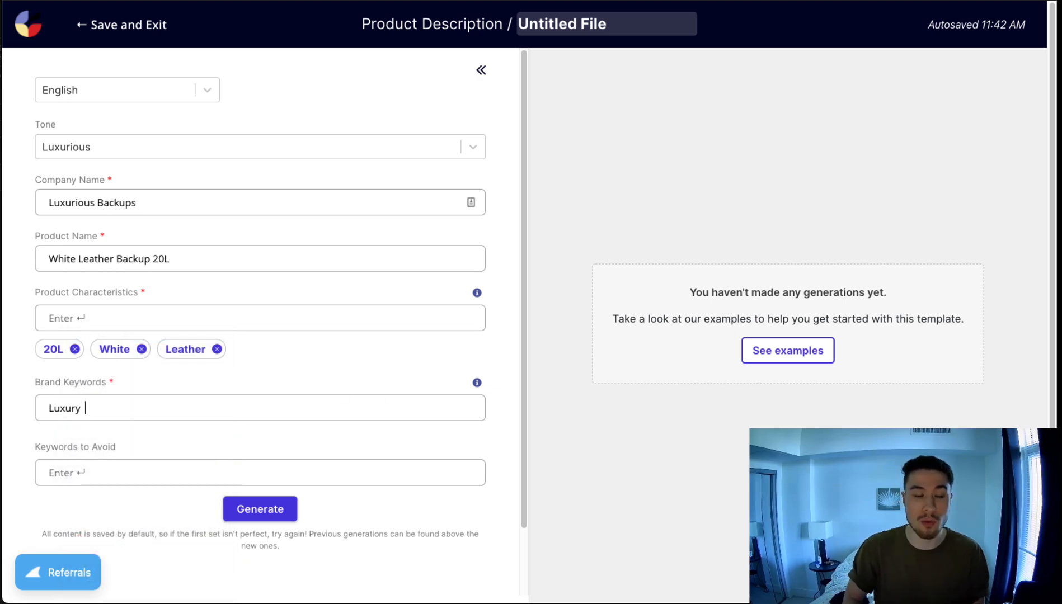
{"action": "type", "text": "high"}
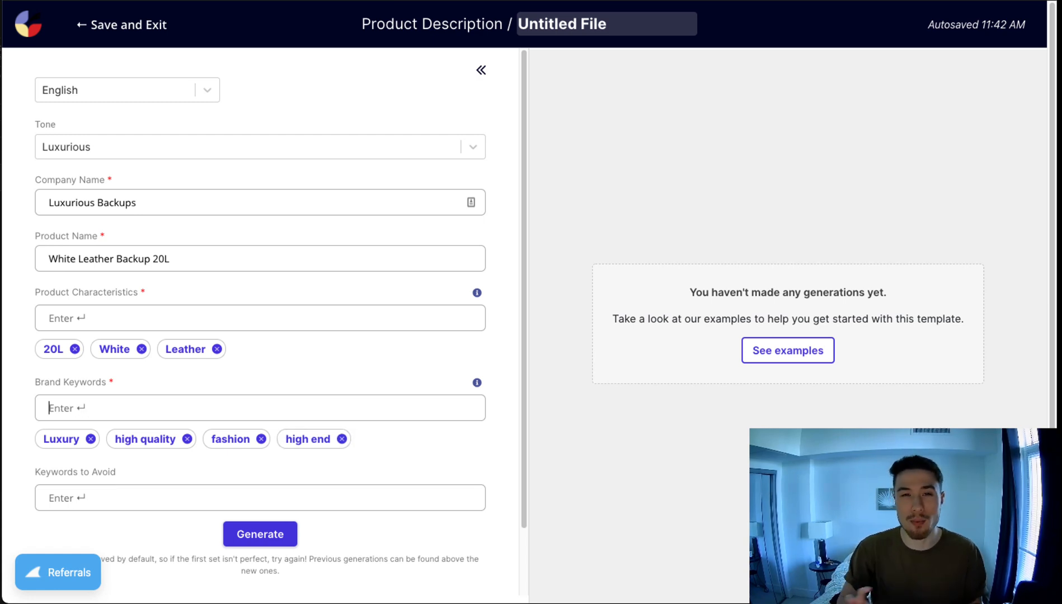
{"action": "type", "text": "c"}
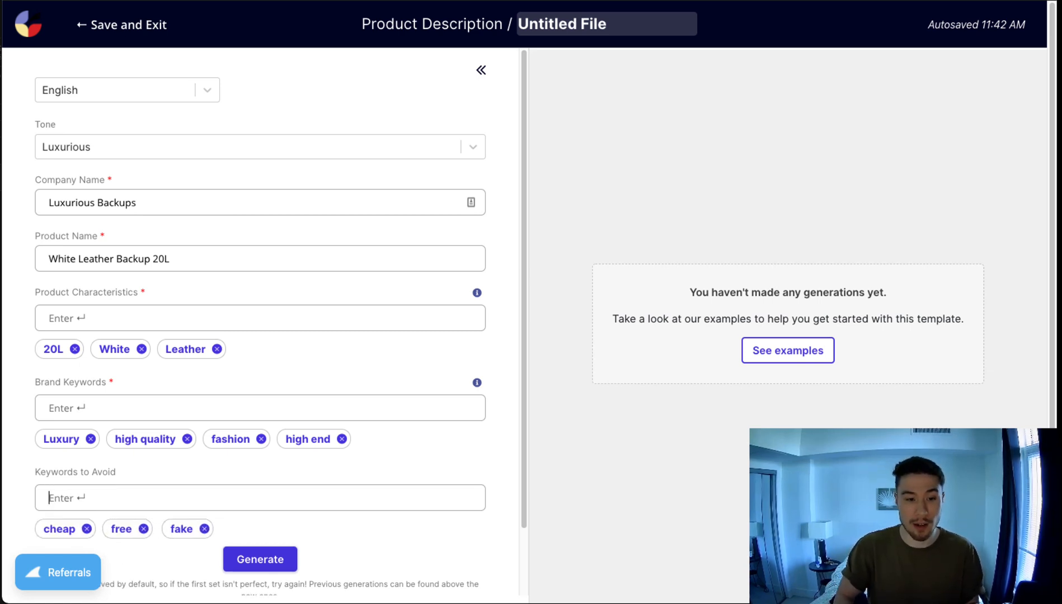
- Generate product descriptions from the filled-in inputs
{"action": "scroll", "scroll_direction": "down", "scroll_amount": 3}
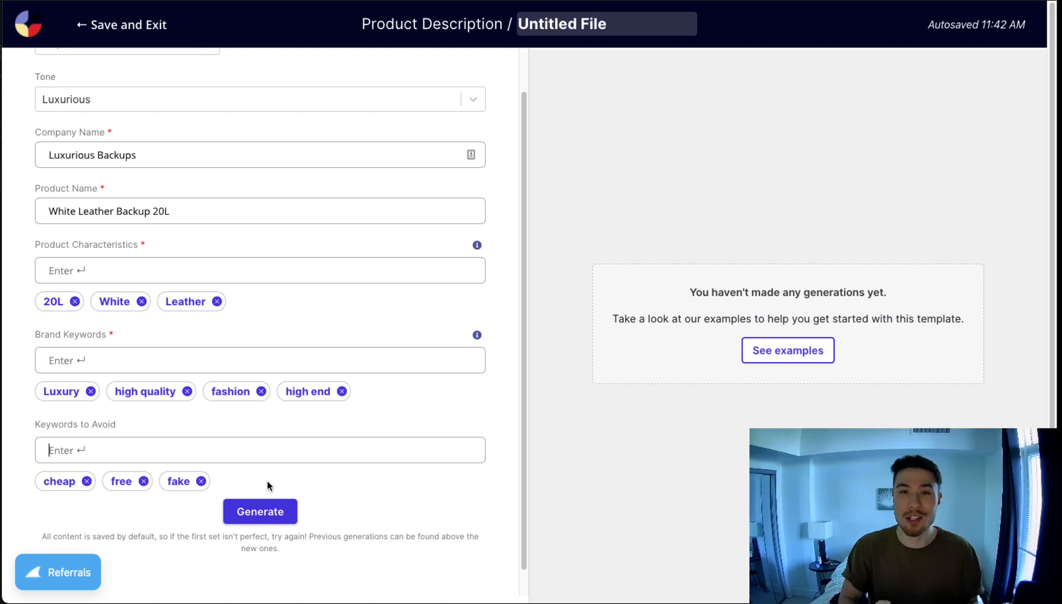
{"action": "left_click", "coordinate": [259, 512]}
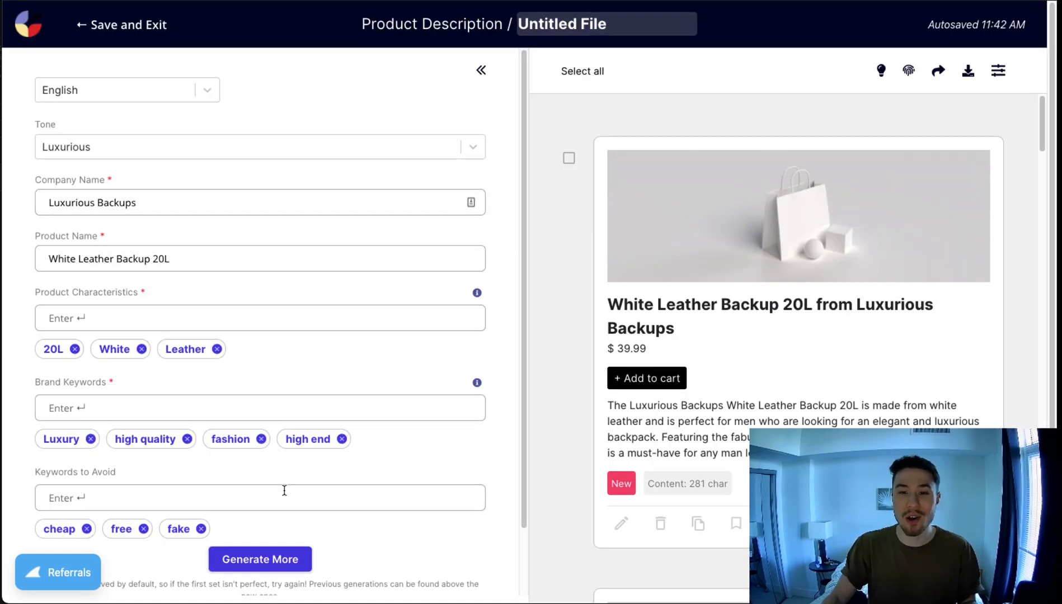
- Scroll the generated results to the 576-character 20-liter leather backpack description for editing
{"action": "scroll", "scroll_direction": "down", "scroll_amount": 3}
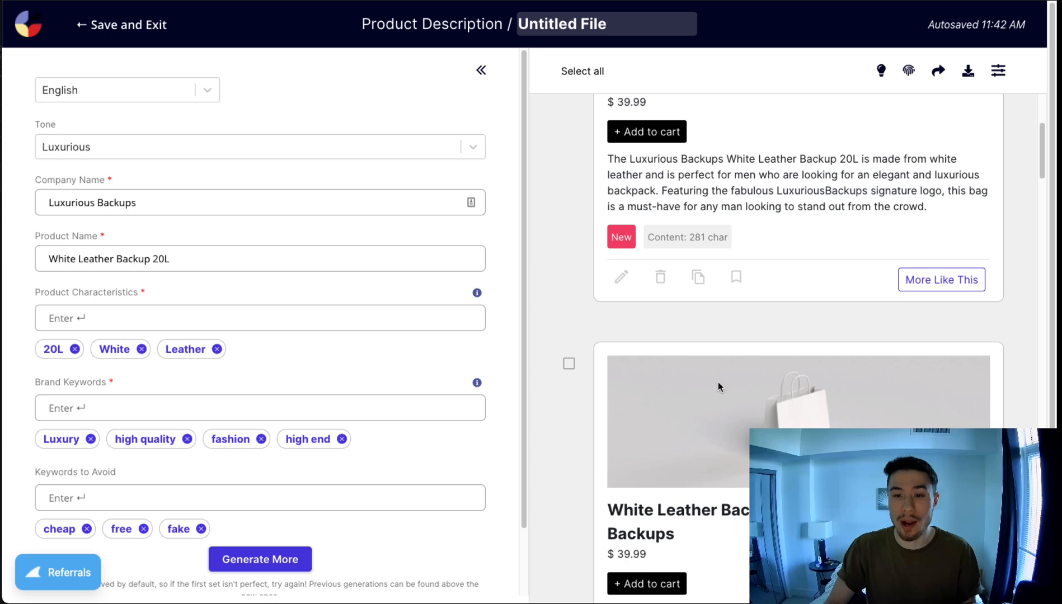
{"action": "scroll", "scroll_direction": "down", "scroll_amount": 3}
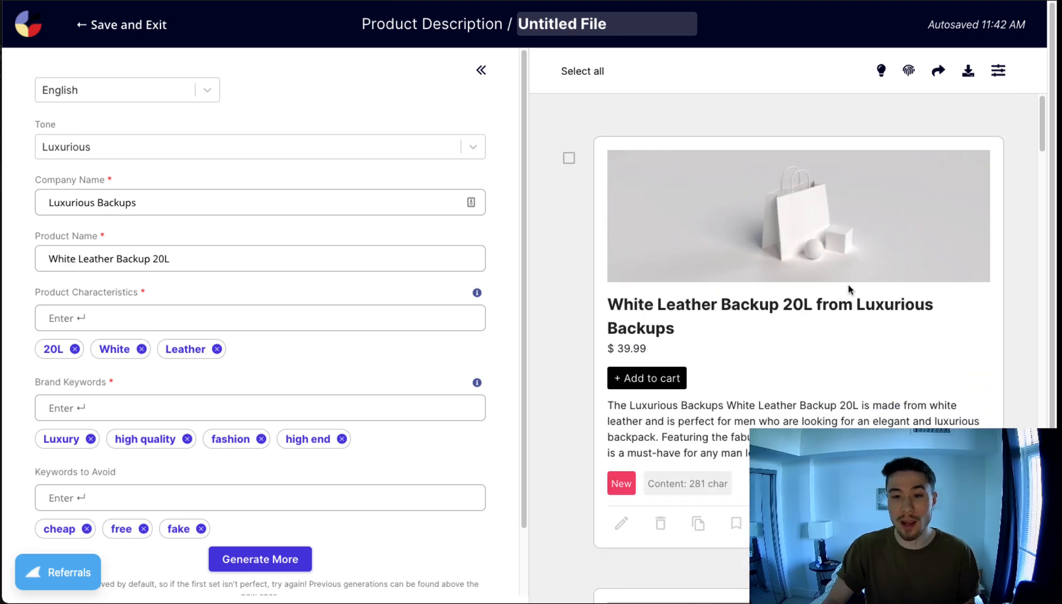
{"action": "mouse_move", "coordinate": [697, 392]}
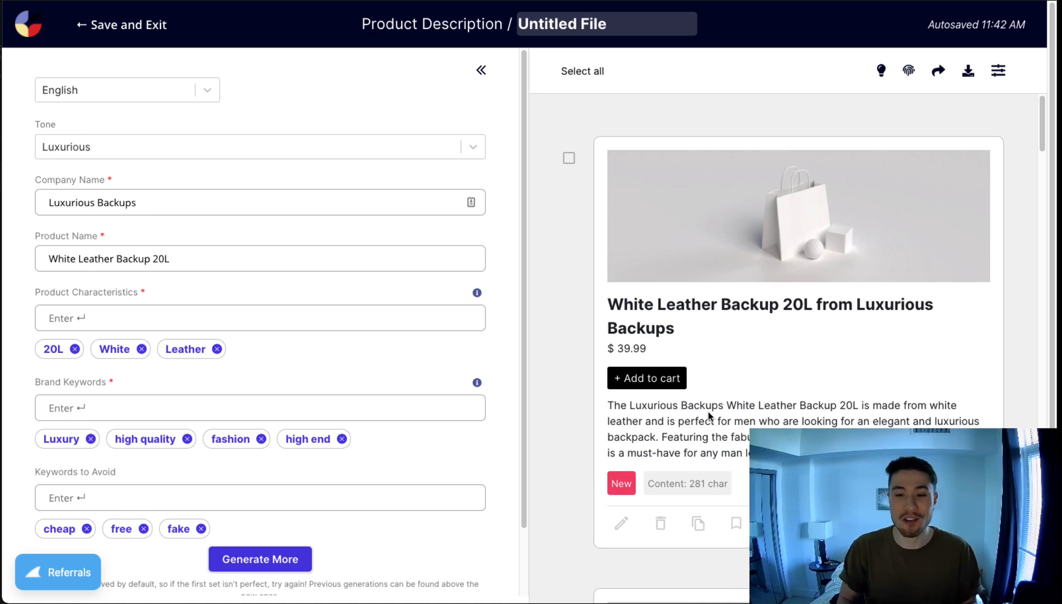
{"action": "scroll", "scroll_direction": "down", "scroll_amount": 3}
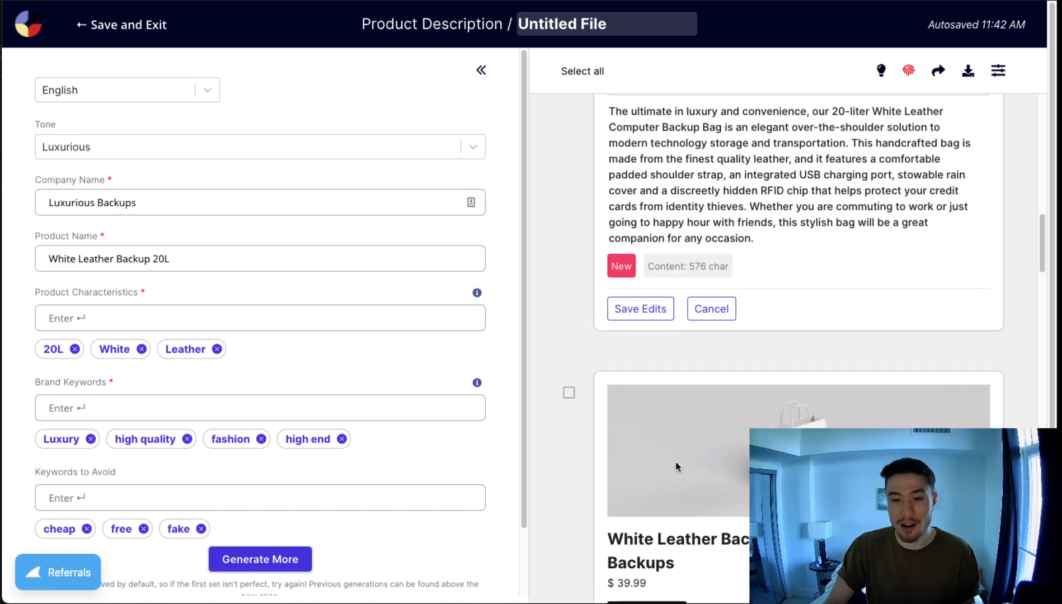
{"action": "left_click_drag", "start_coordinate": [760, 188], "coordinate": [751, 204]}
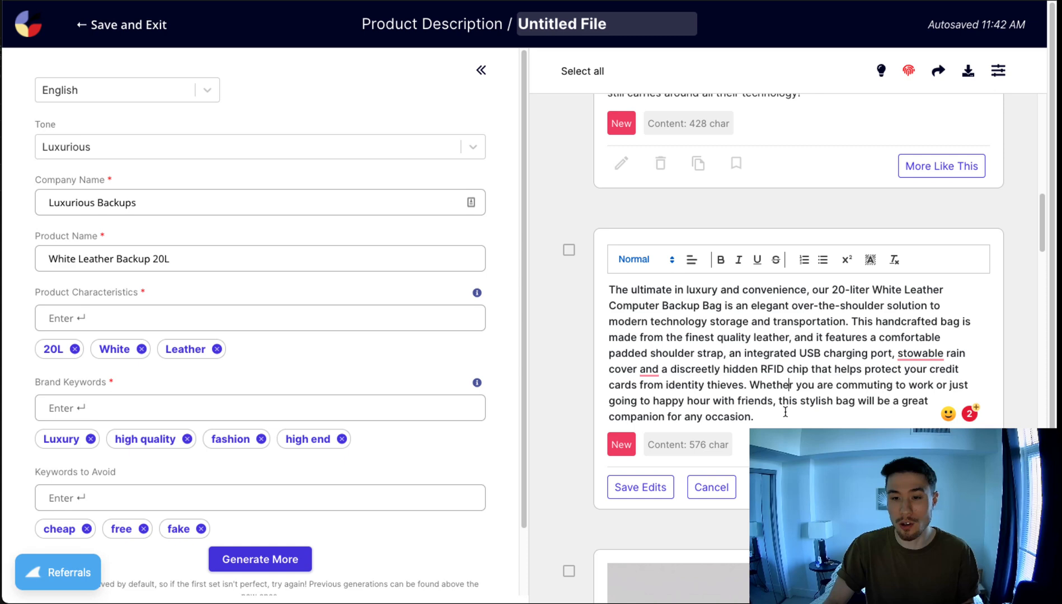
{"action": "left_click_drag", "start_coordinate": [608, 289], "coordinate": [752, 416]}
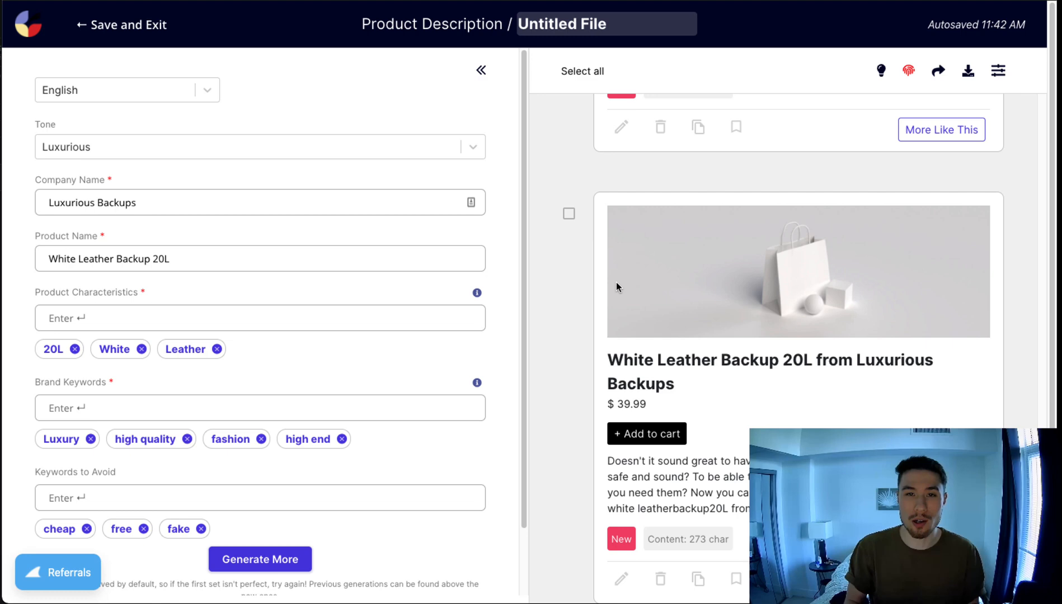
{"action": "scroll", "scroll_direction": "down", "scroll_amount": 3}
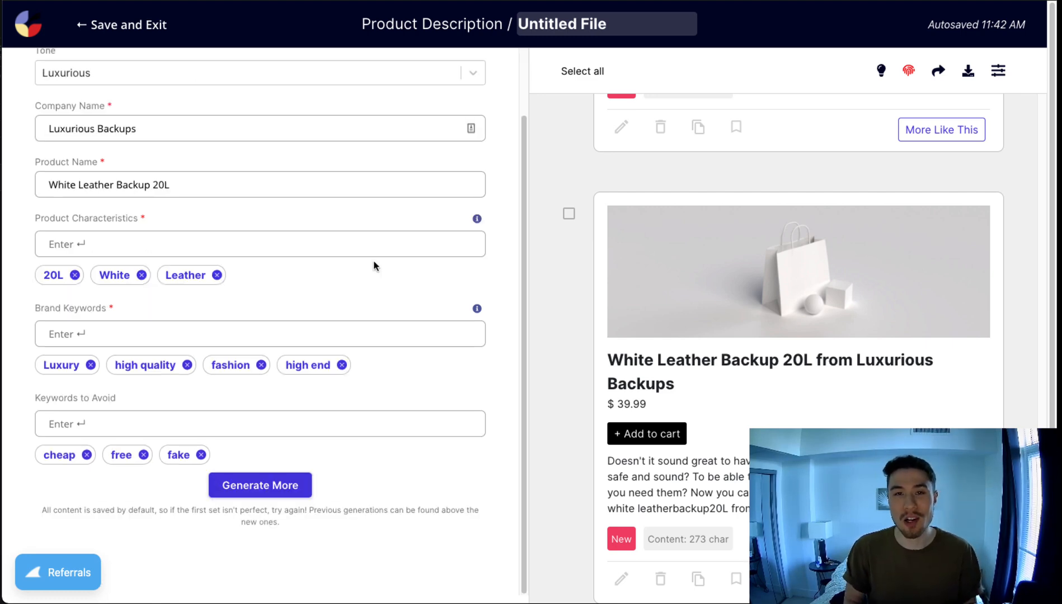